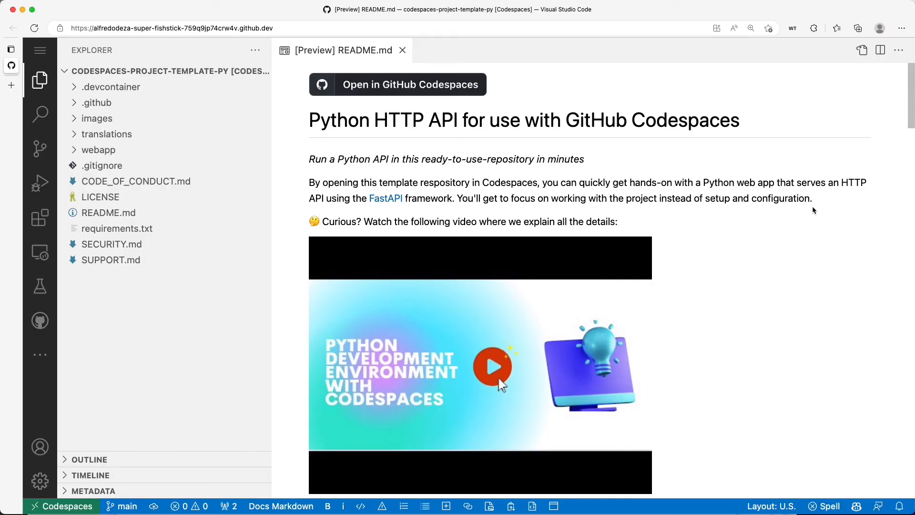
mouse_move(494, 171)
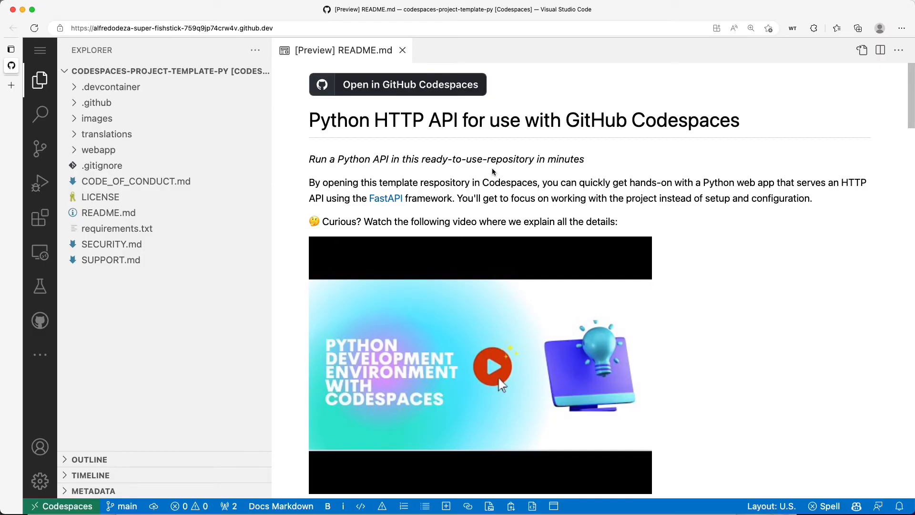
mouse_move(840, 463)
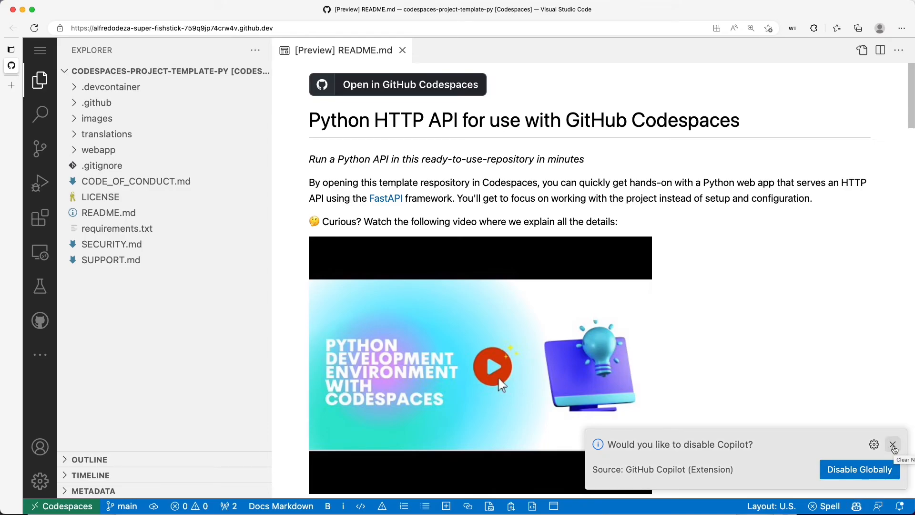
- Dismiss the Copilot prompt, close the README preview and open webapp/static/index.html
left_click(892, 444)
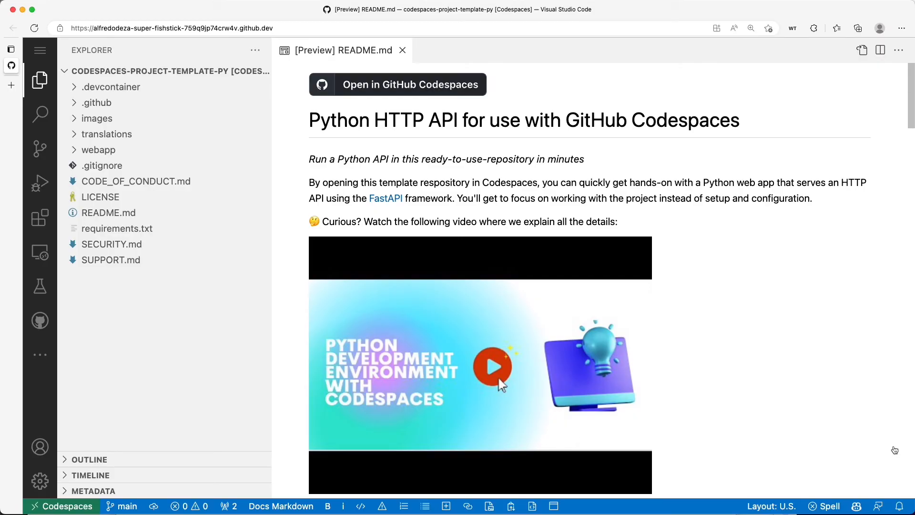
mouse_move(500, 384)
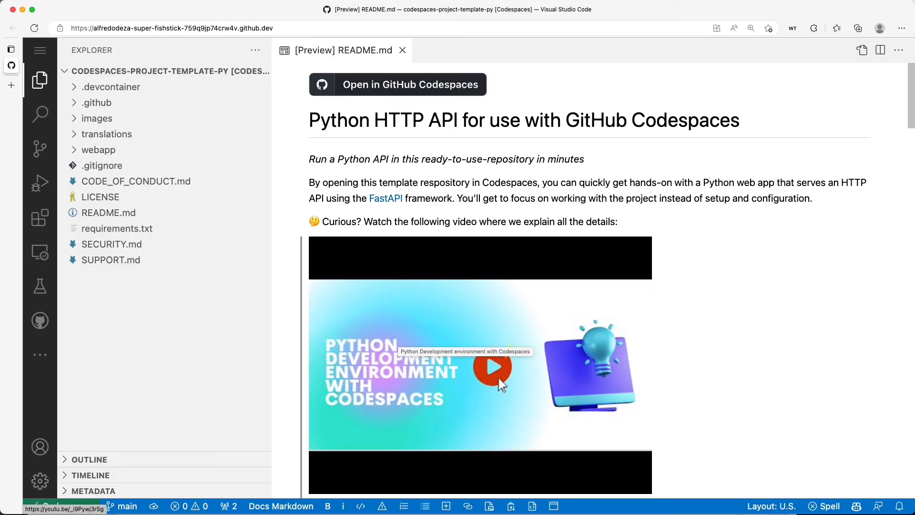
mouse_move(399, 342)
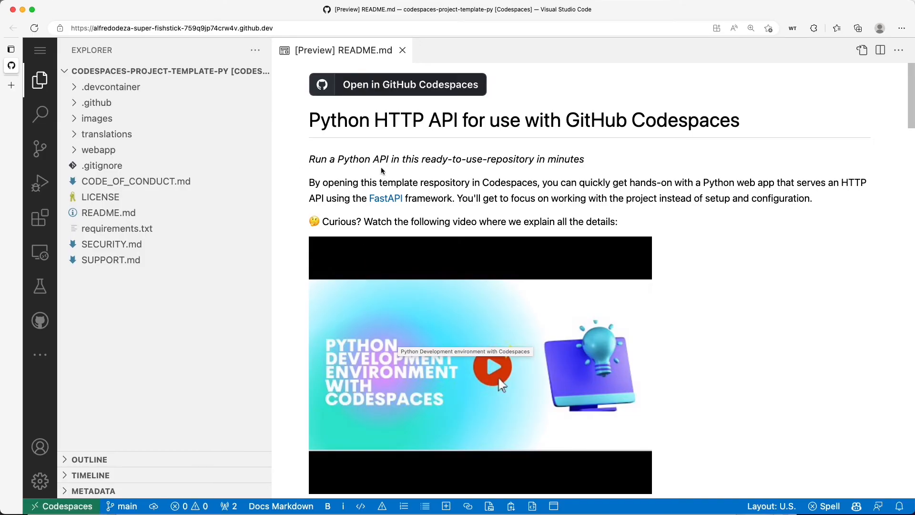
mouse_move(282, 190)
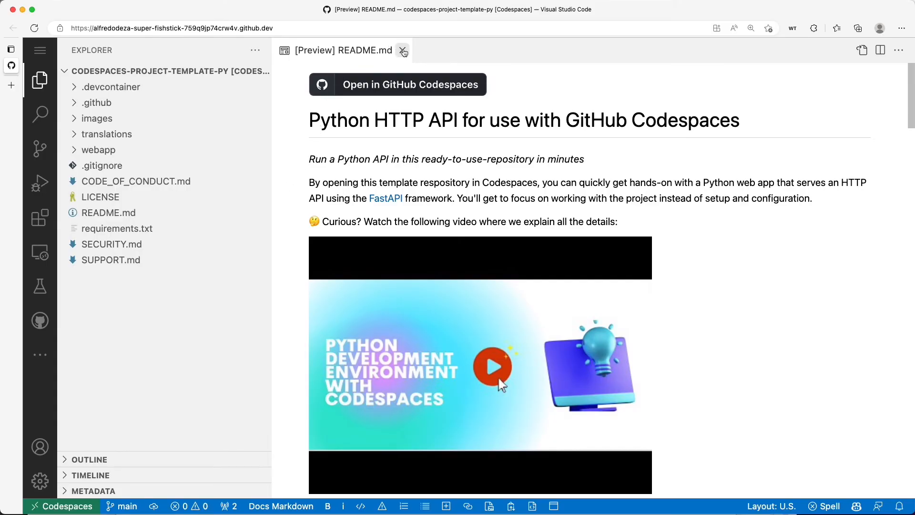
mouse_move(402, 51)
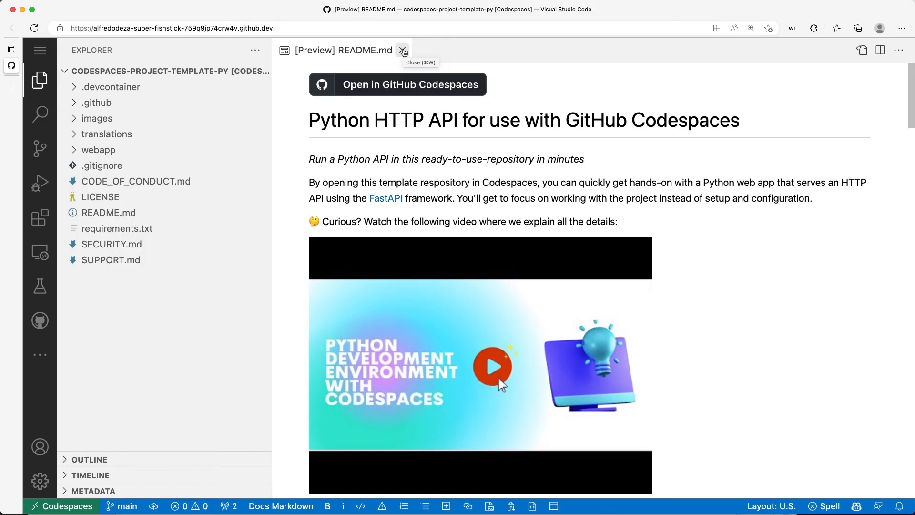
left_click(402, 50)
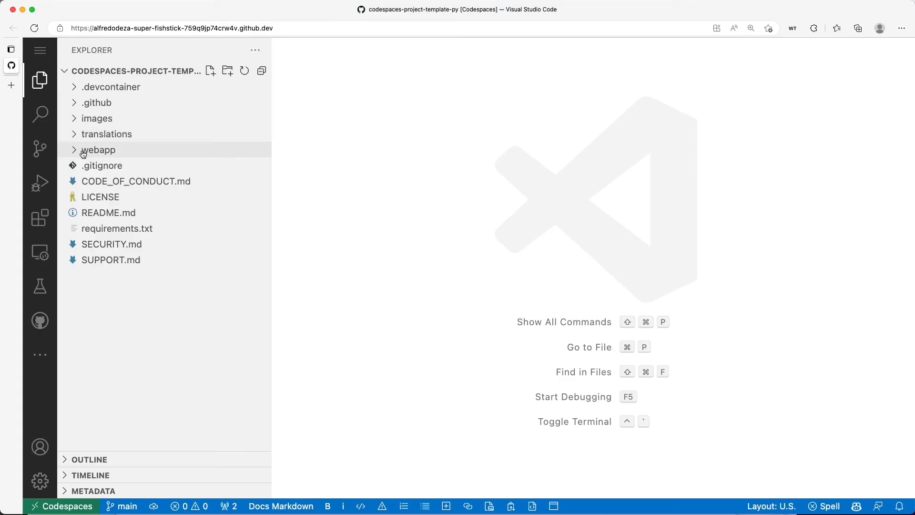
left_click(99, 150)
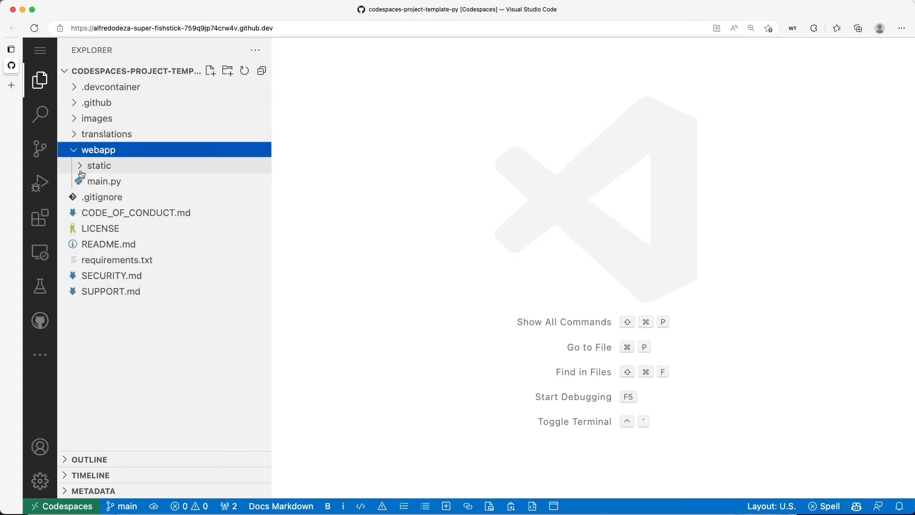
left_click(99, 166)
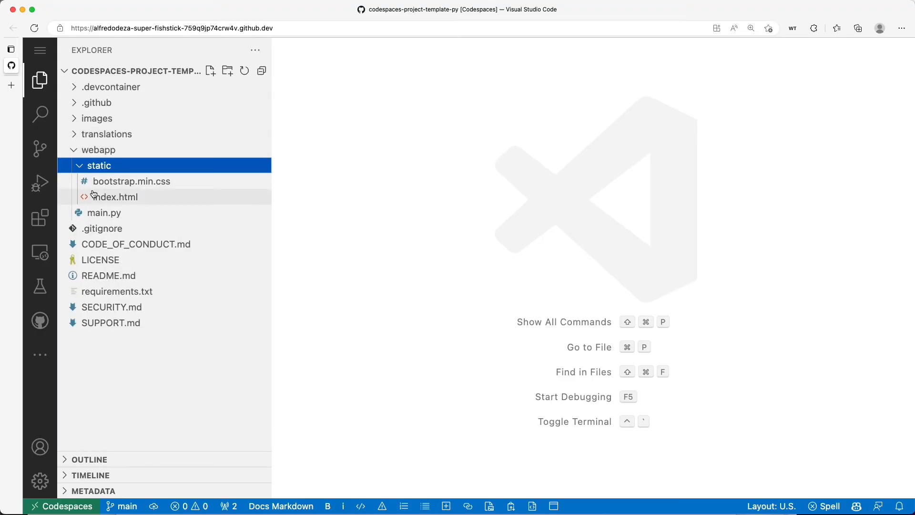
double_click(115, 197)
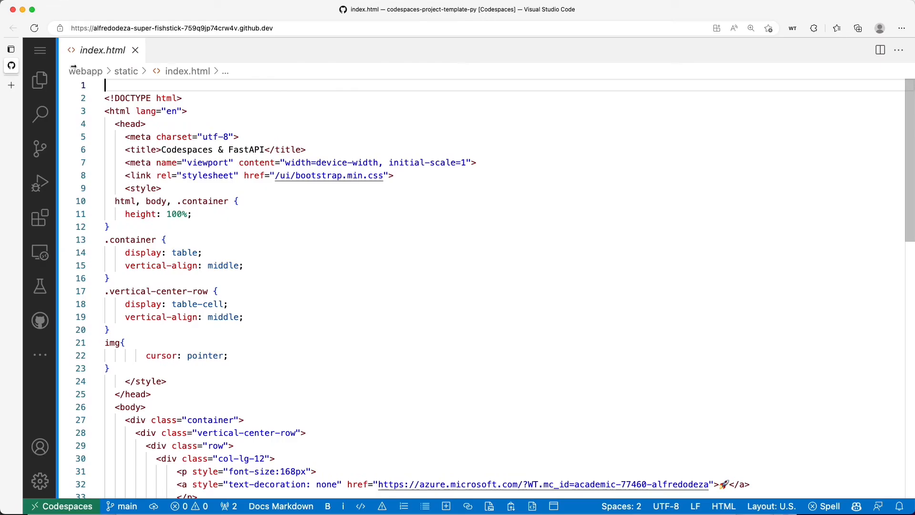
mouse_move(411, 270)
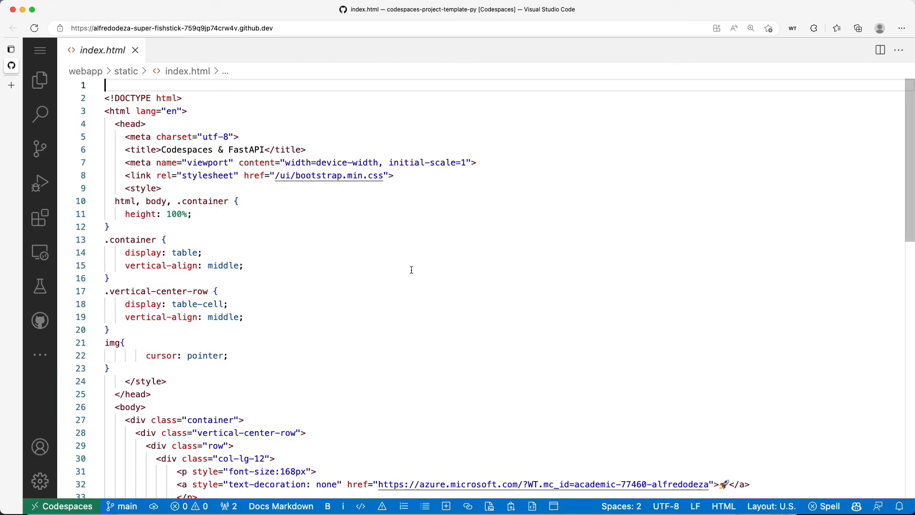
mouse_move(441, 336)
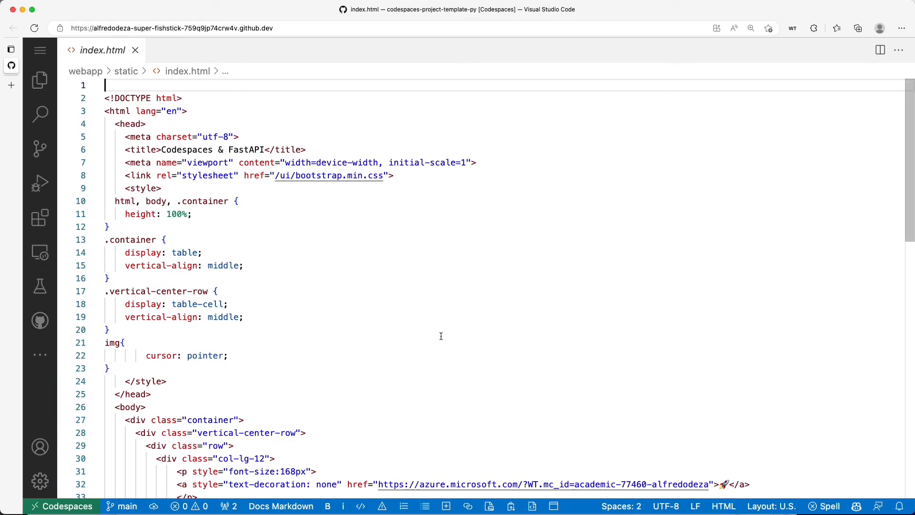
- Scroll index.html down to the page body with the heading and Project source button
scroll("down", 3)
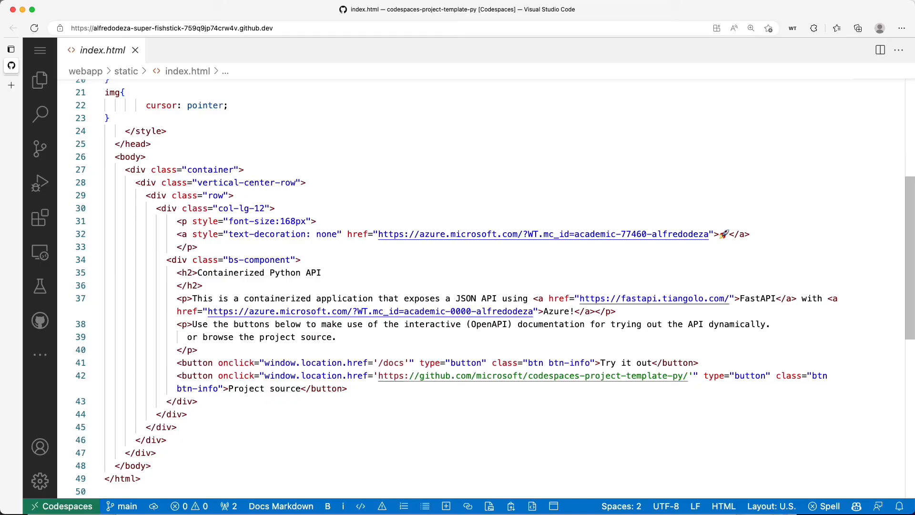
mouse_move(439, 345)
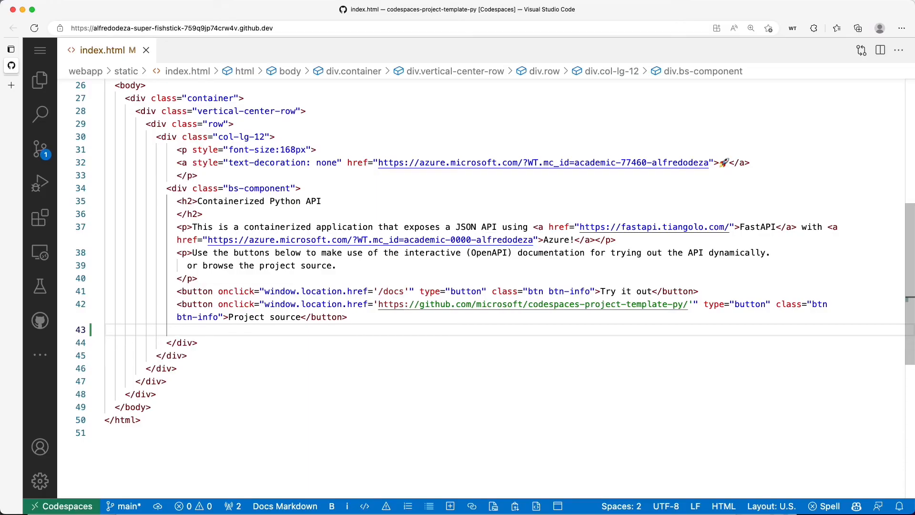
- Write an HTML comment asking Copilot for an interactive JavaScript form that accepts text input
type("<!-- create an interactive form using javascript that accepts text as input. The form must display a button and submit an asynchronous request to the /generate API endpoint -->")
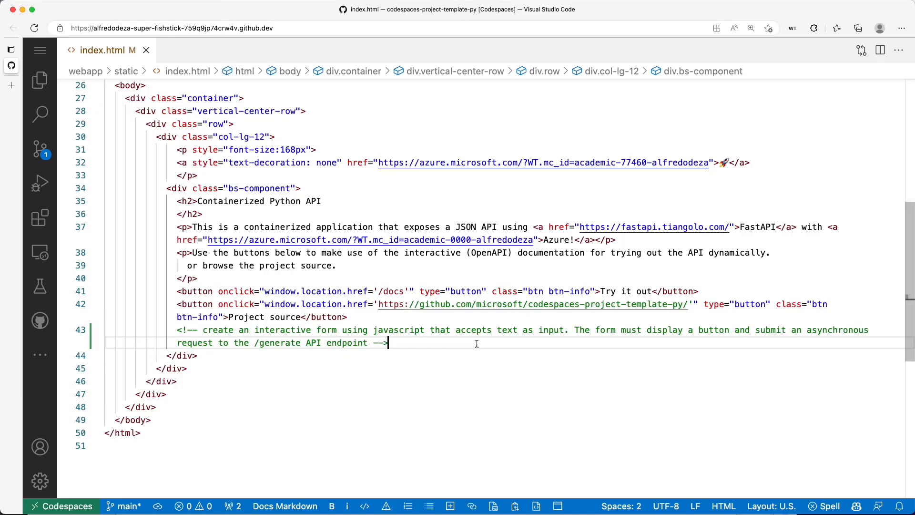
key("Enter")
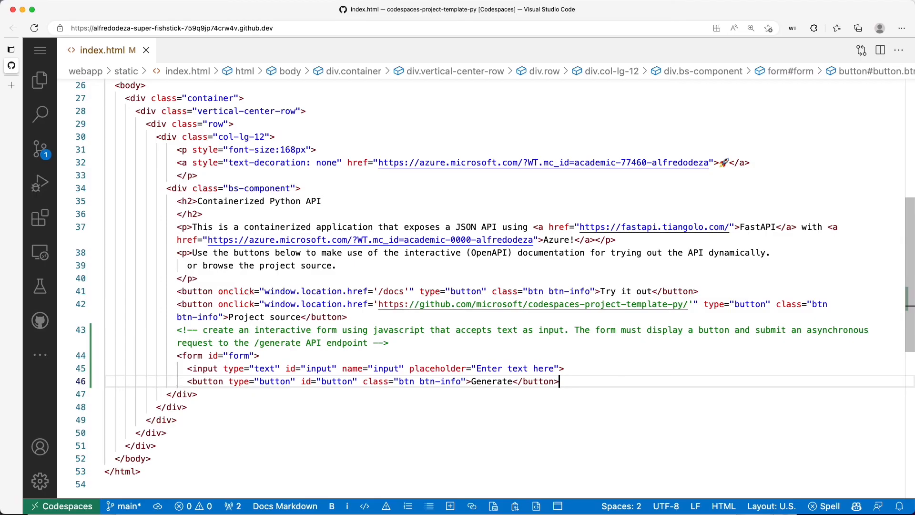
- Close the form with </form> and add an empty <p id="output"></p> paragraph beneath it
key("enter")
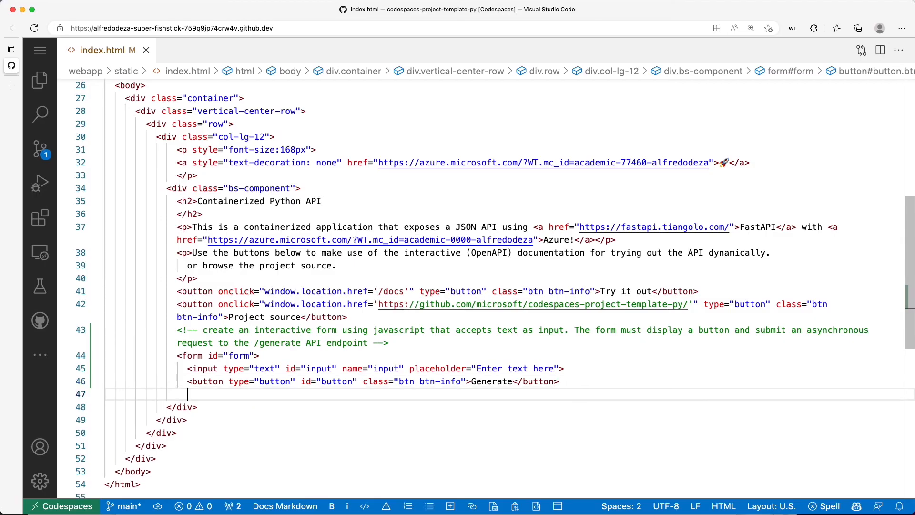
type("</form>")
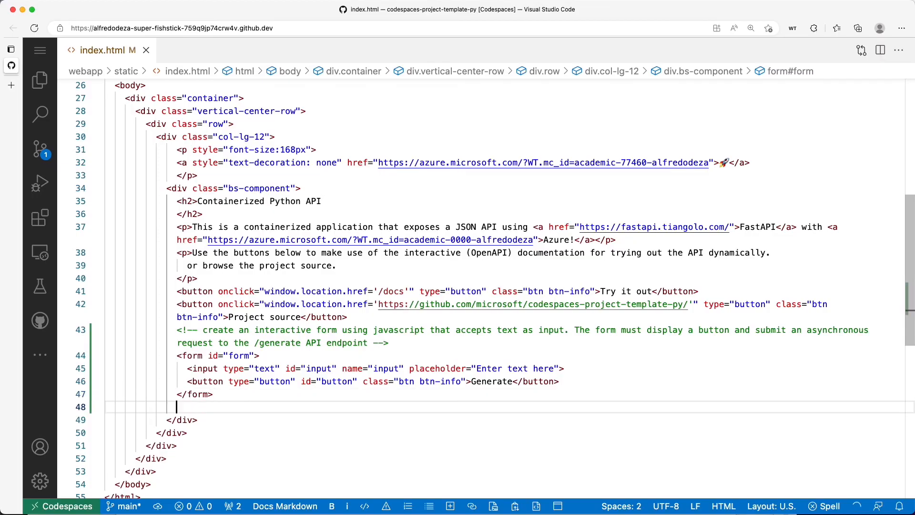
type("<p id=\"output\"></p>")
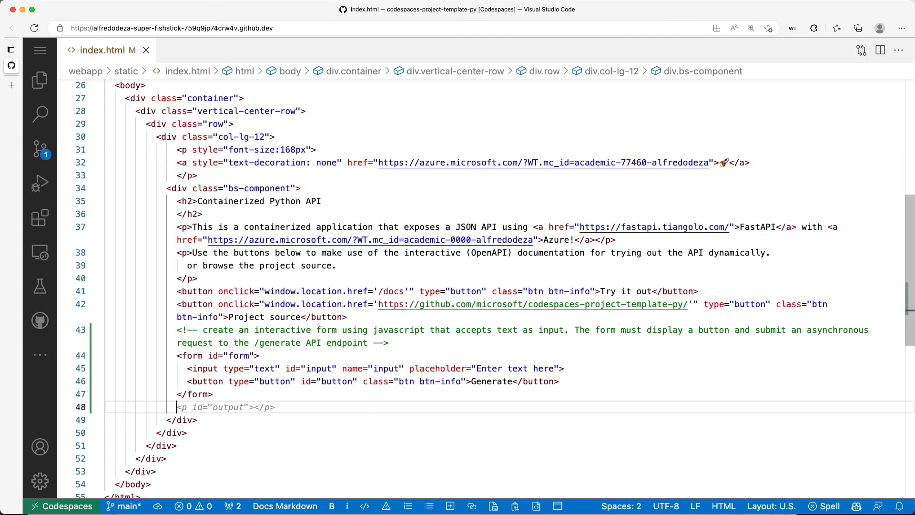
left_click(271, 407)
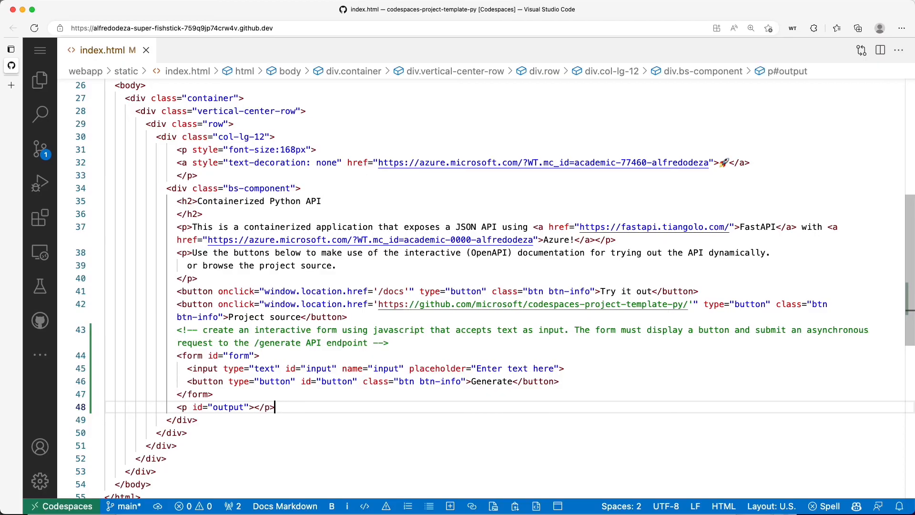
key("enter")
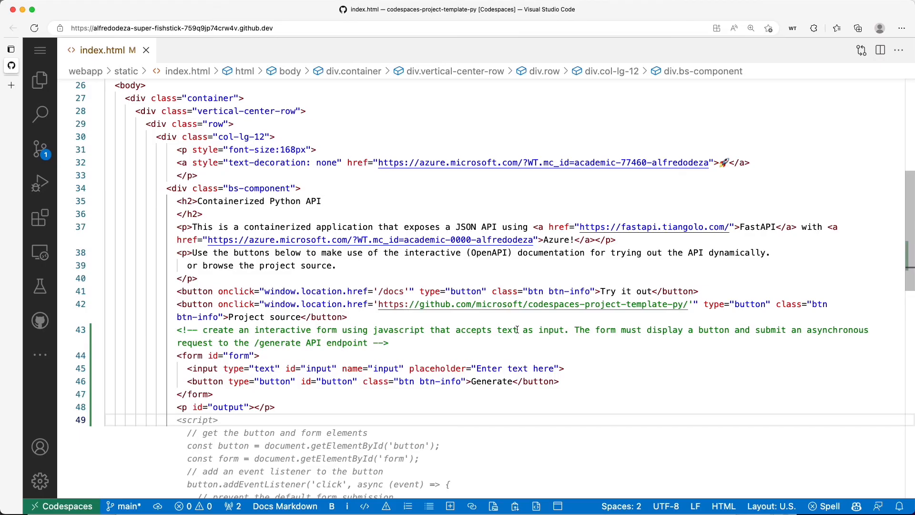
- Scroll down to review the generated script that posts the input to /generate
scroll("down", 3)
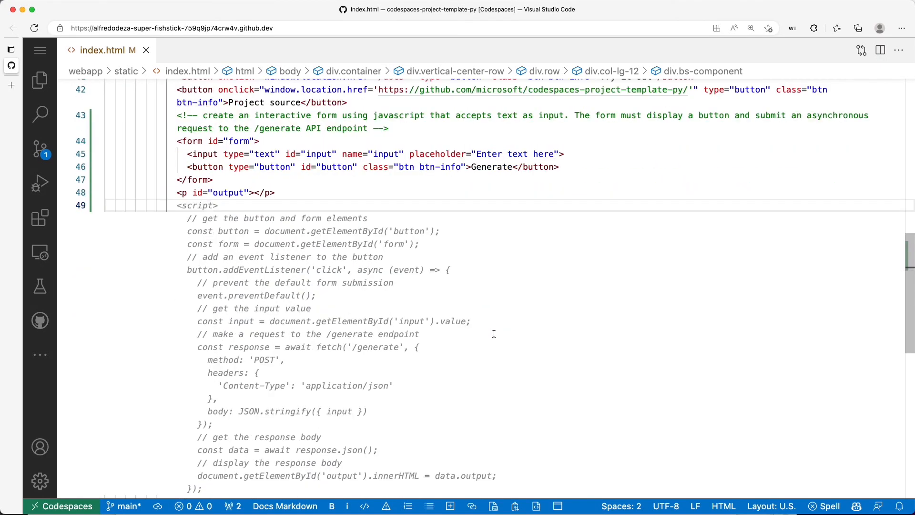
scroll("down", 3)
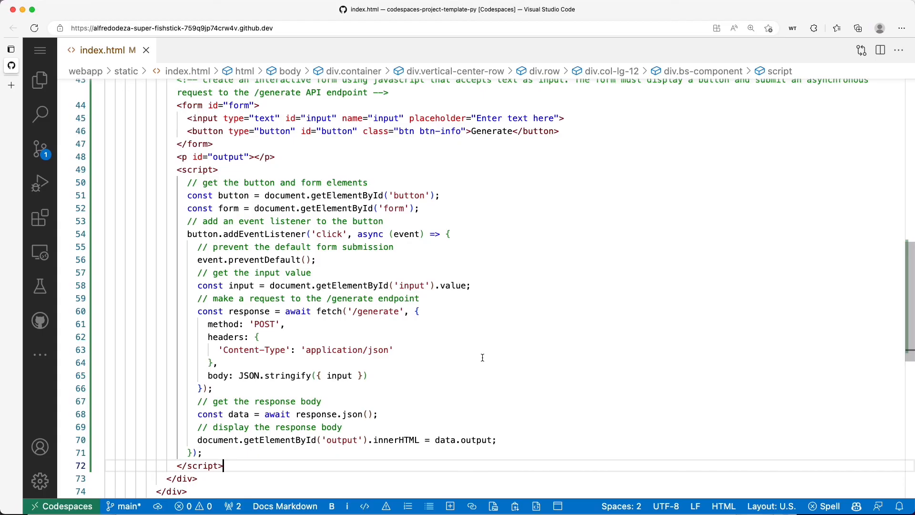
mouse_move(371, 349)
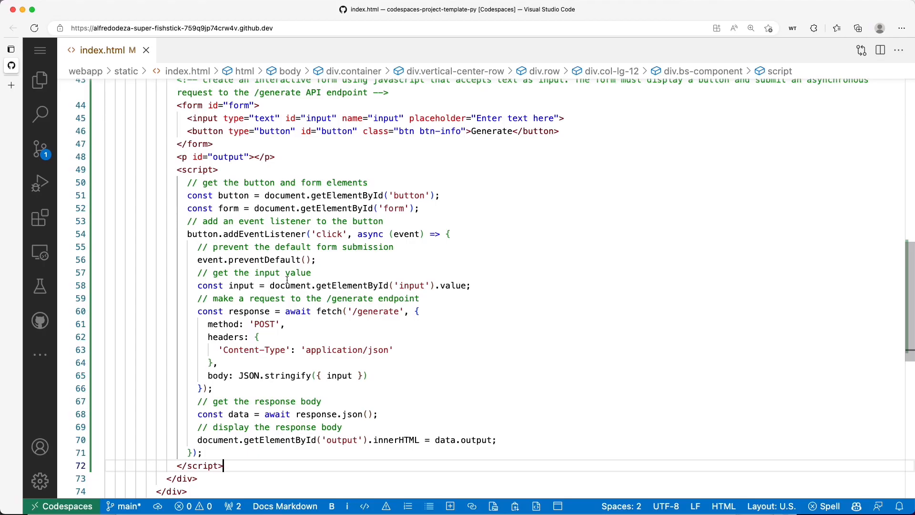
mouse_move(222, 260)
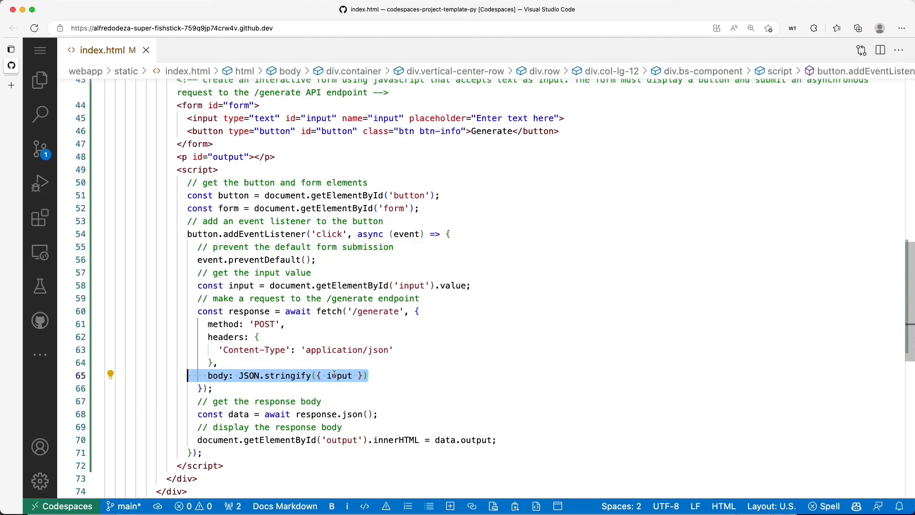
mouse_move(337, 376)
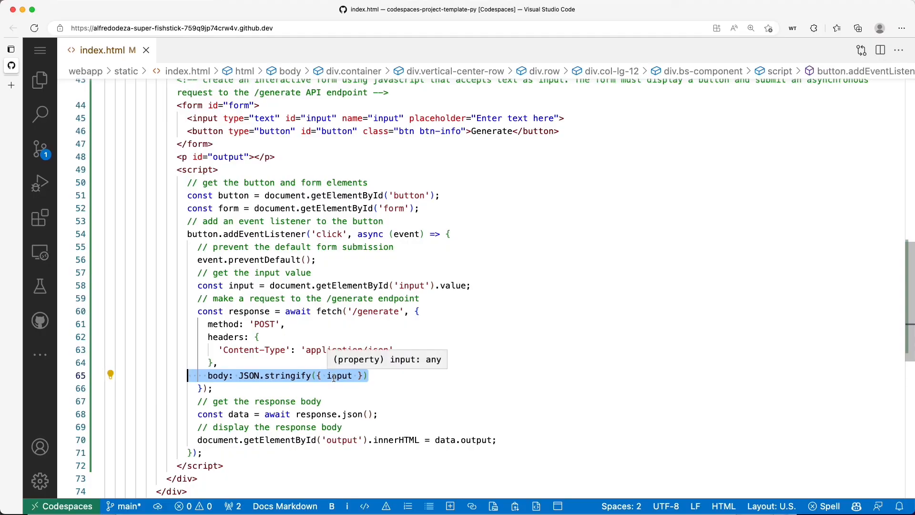
mouse_move(332, 383)
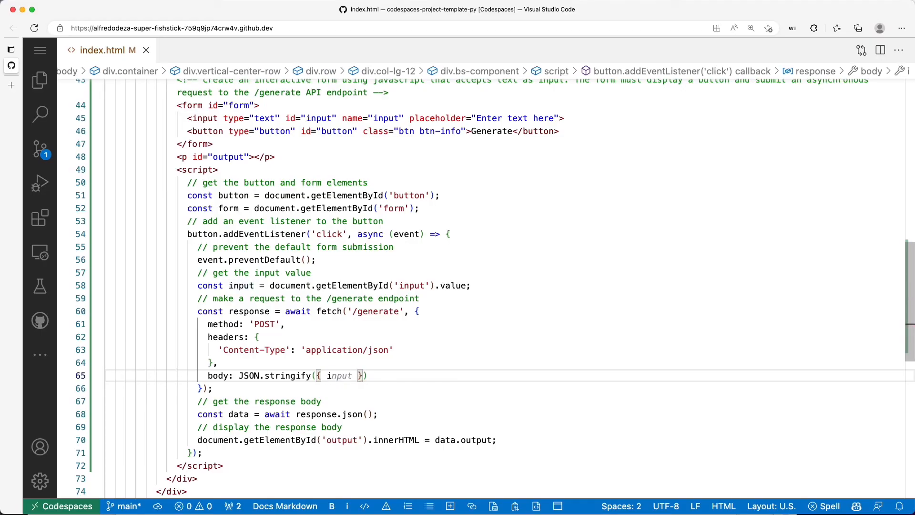
- Edit the fetch body so the input text is sent under a length key
type("length")
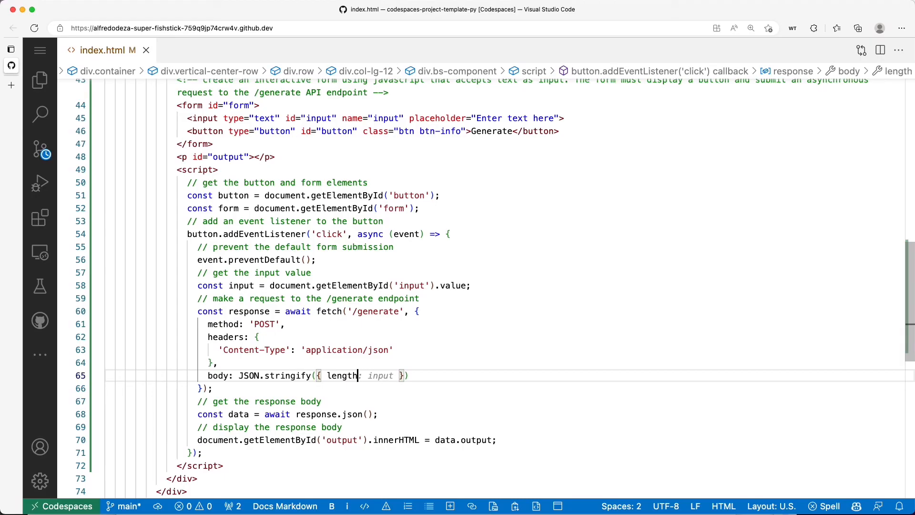
type(": input")
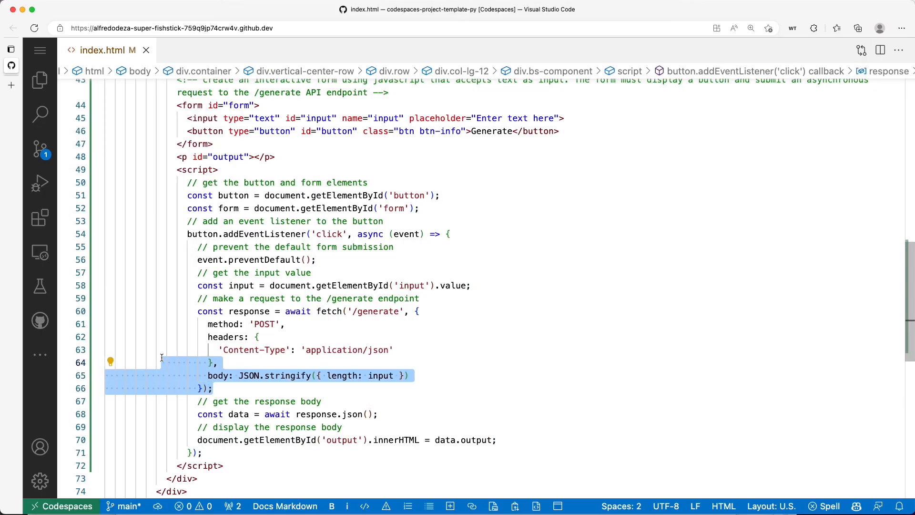
mouse_move(288, 395)
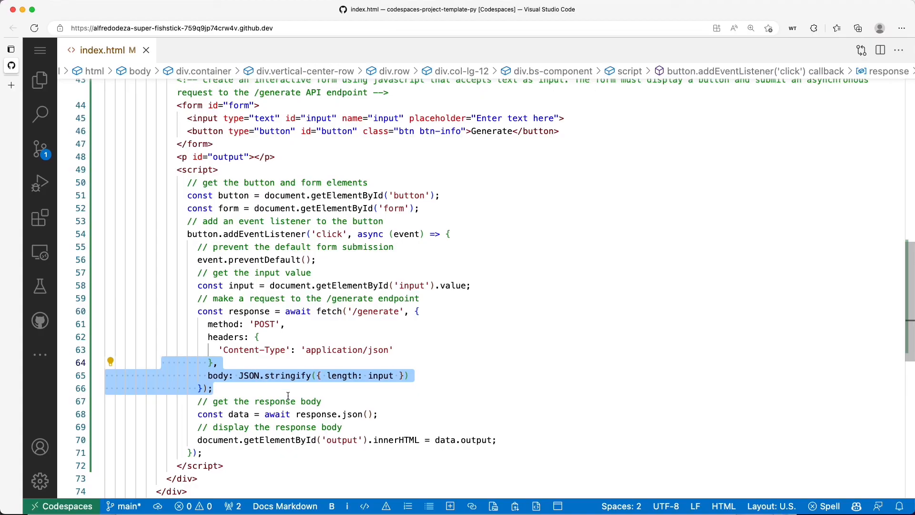